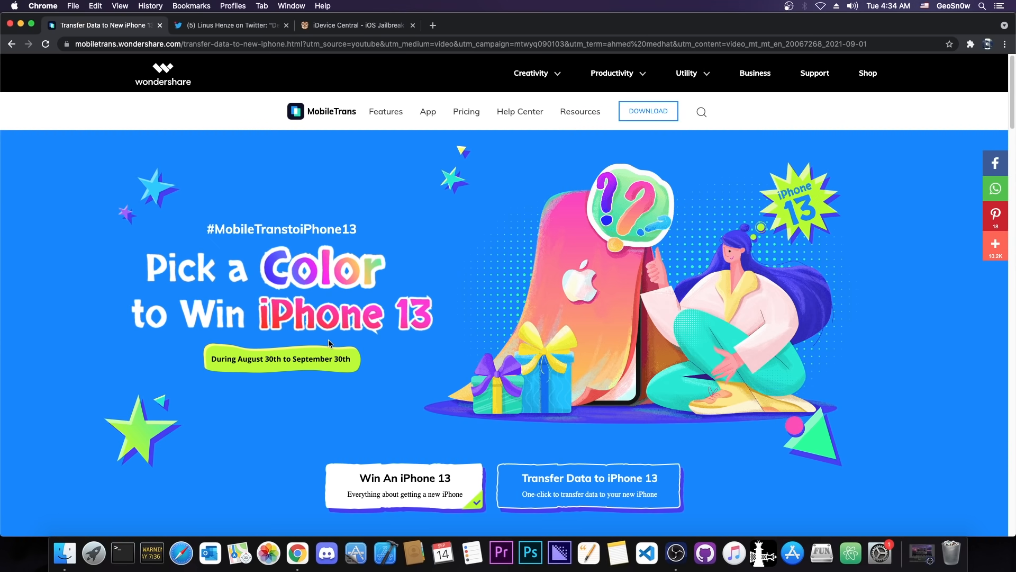
mouse_move(305, 334)
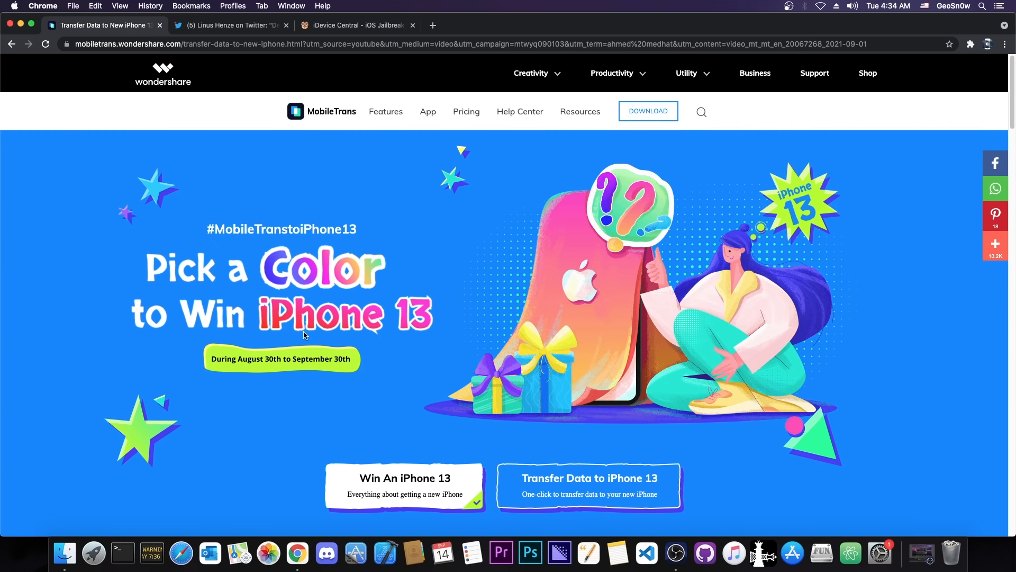
- Play Linus Henze's iOS 14.5.1 exploit demo video and pause it around 1:10
scroll(down, 3)
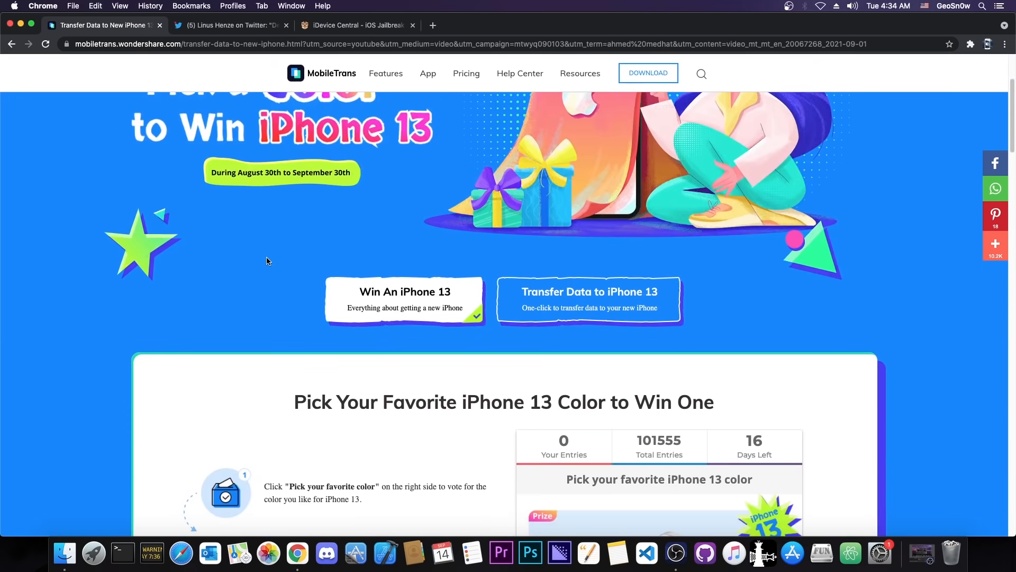
scroll(down, 3)
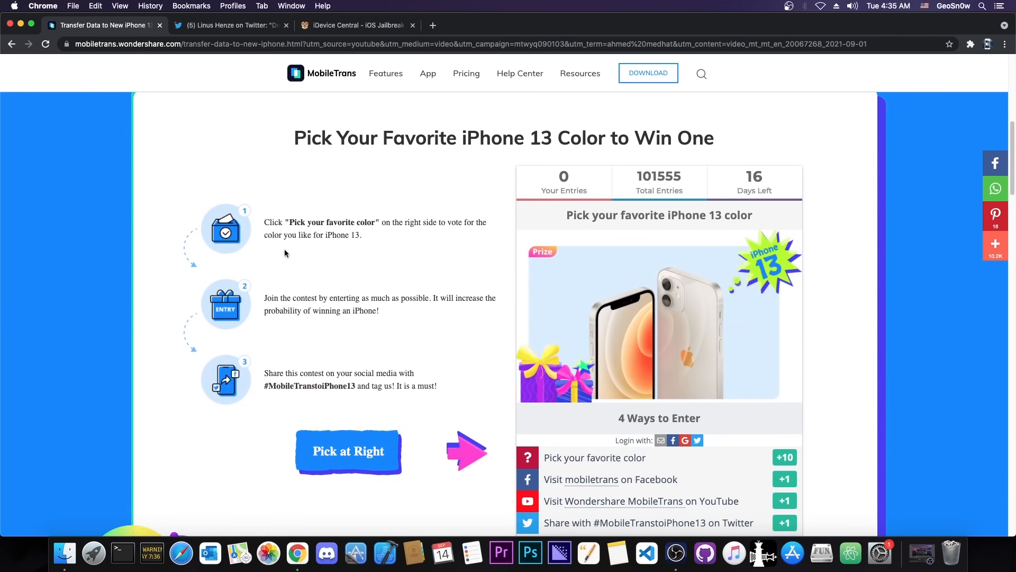
scroll(up, 3)
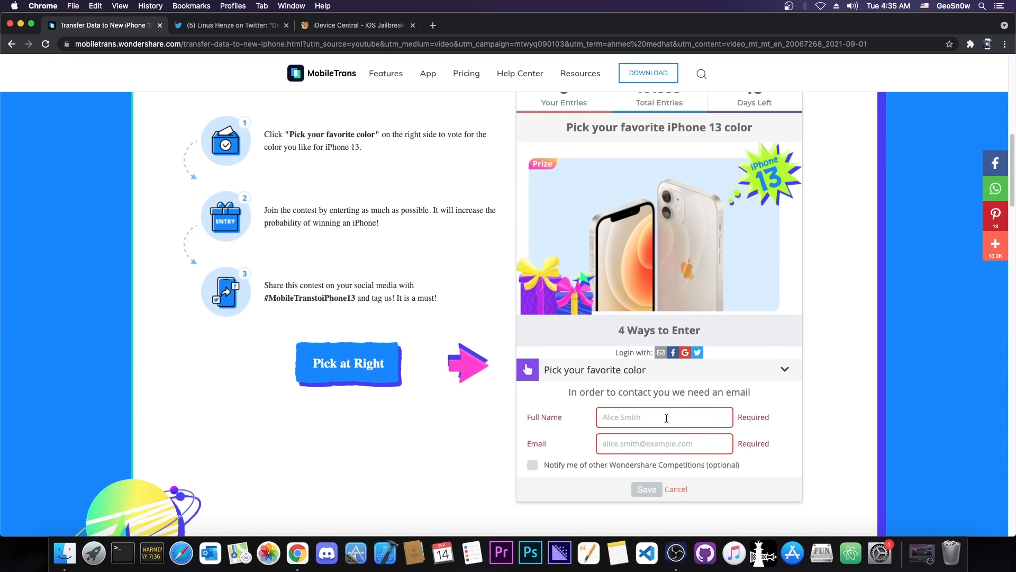
mouse_move(630, 472)
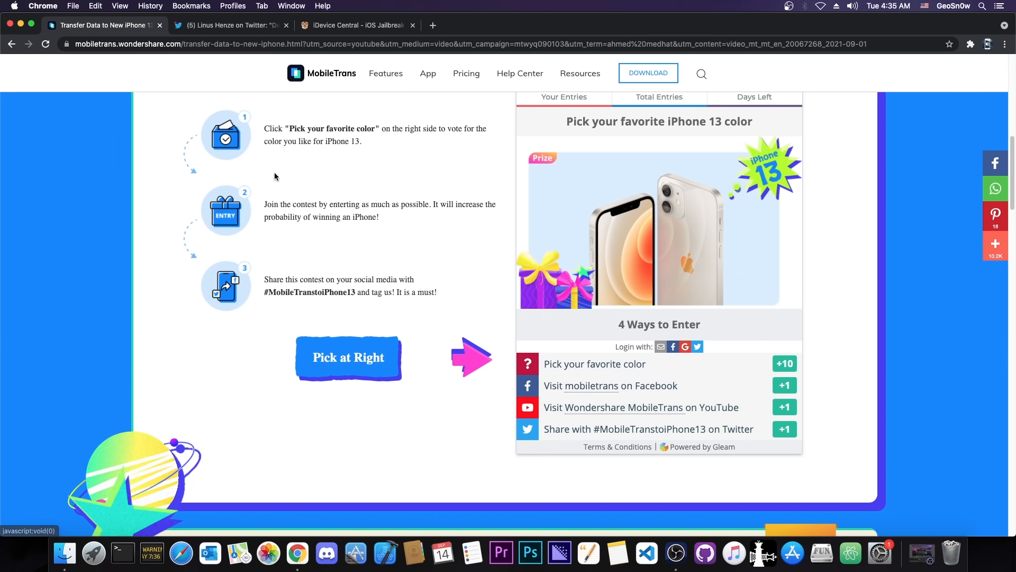
scroll(up, 3)
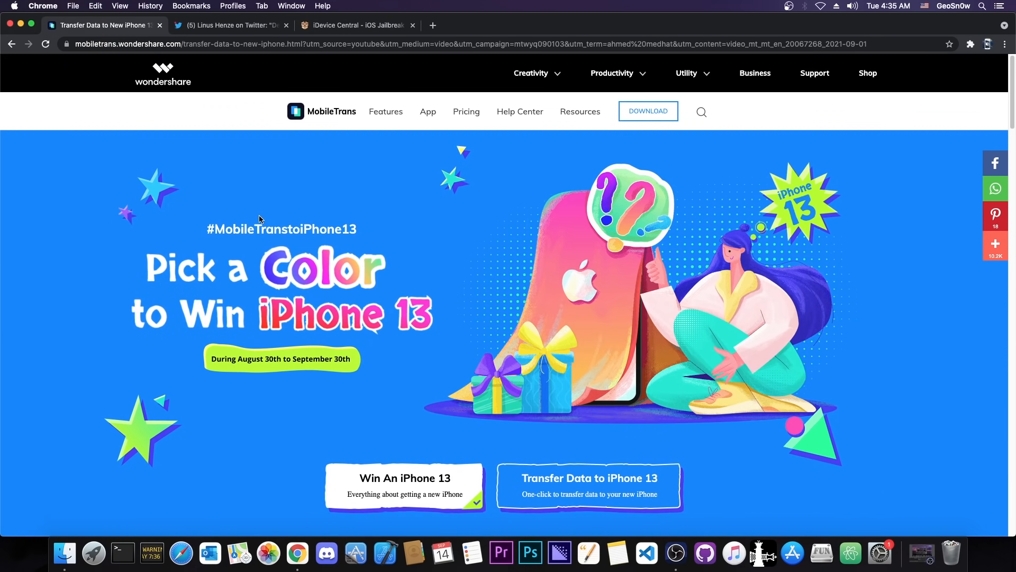
mouse_move(238, 407)
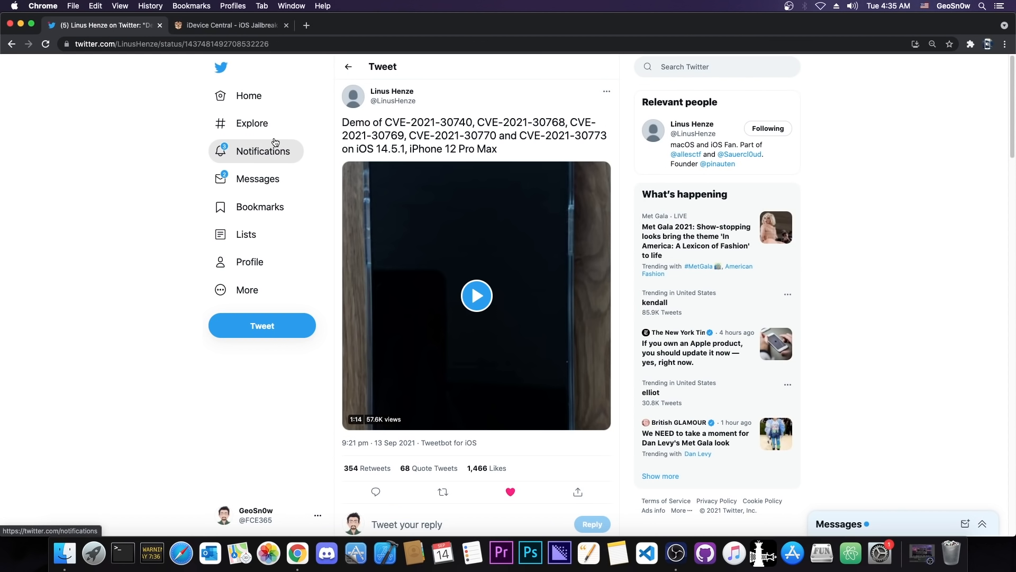
mouse_move(394, 134)
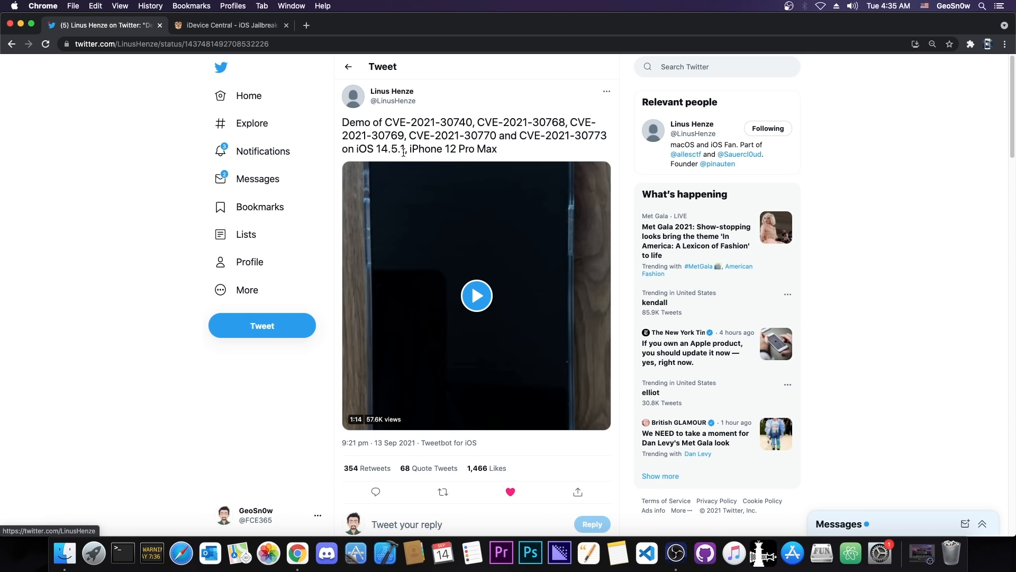
mouse_move(457, 153)
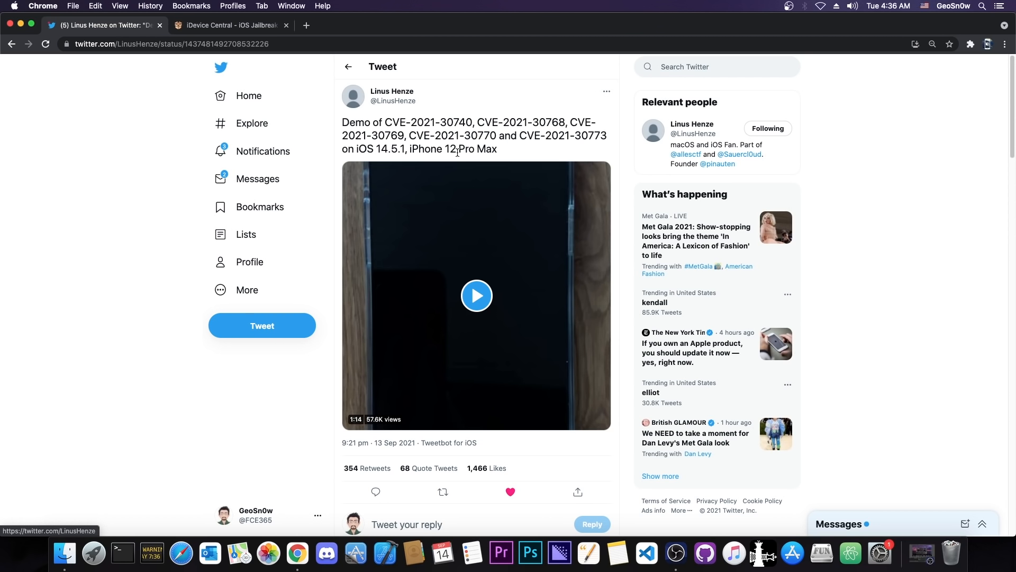
mouse_move(452, 244)
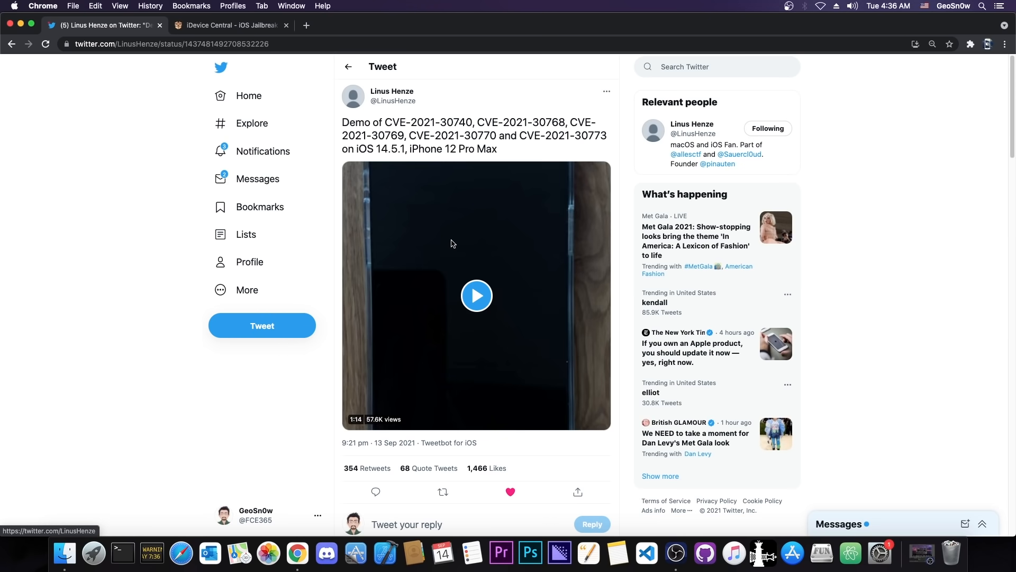
click(477, 296)
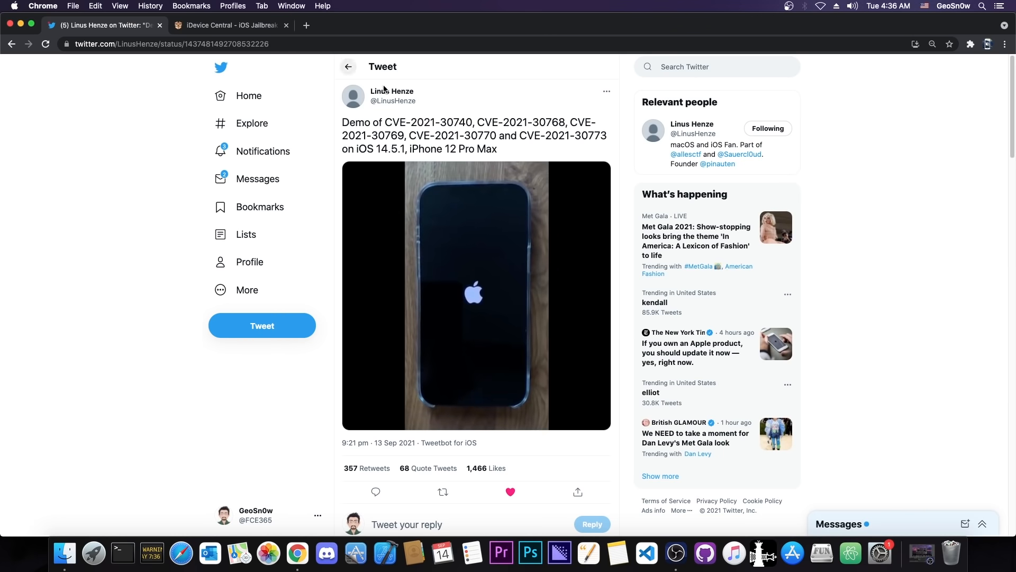
mouse_move(391, 97)
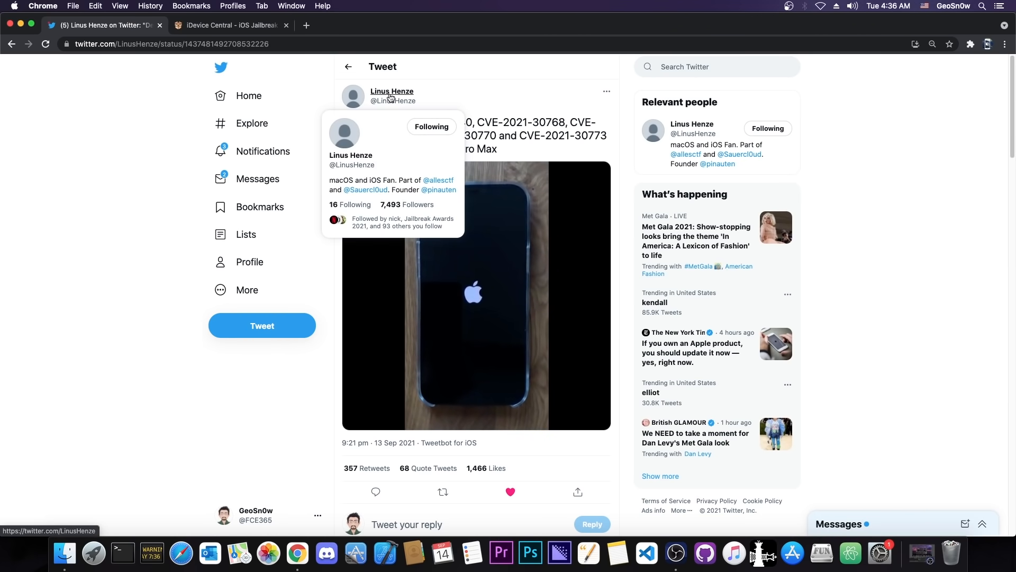
click(476, 295)
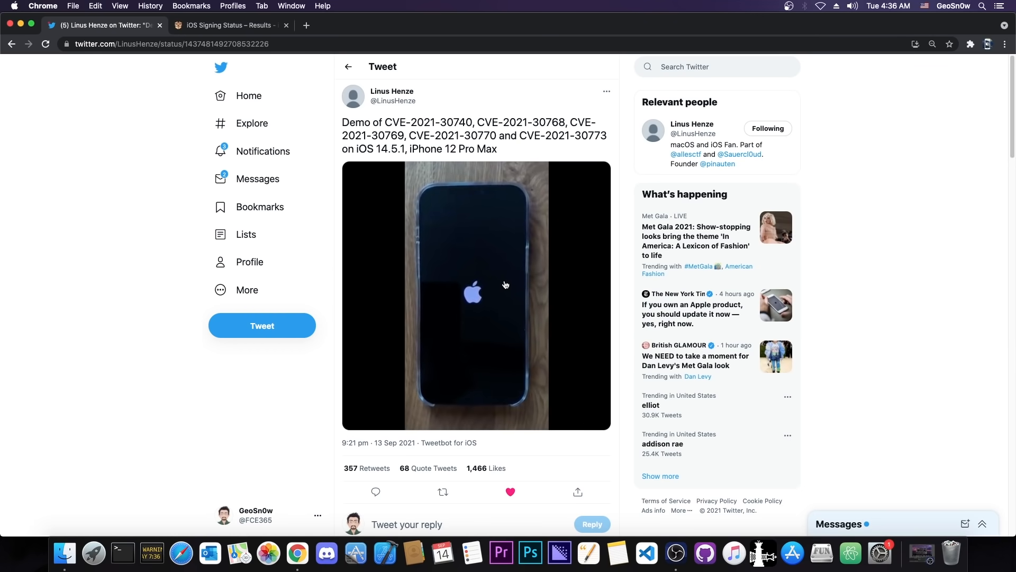
click(510, 492)
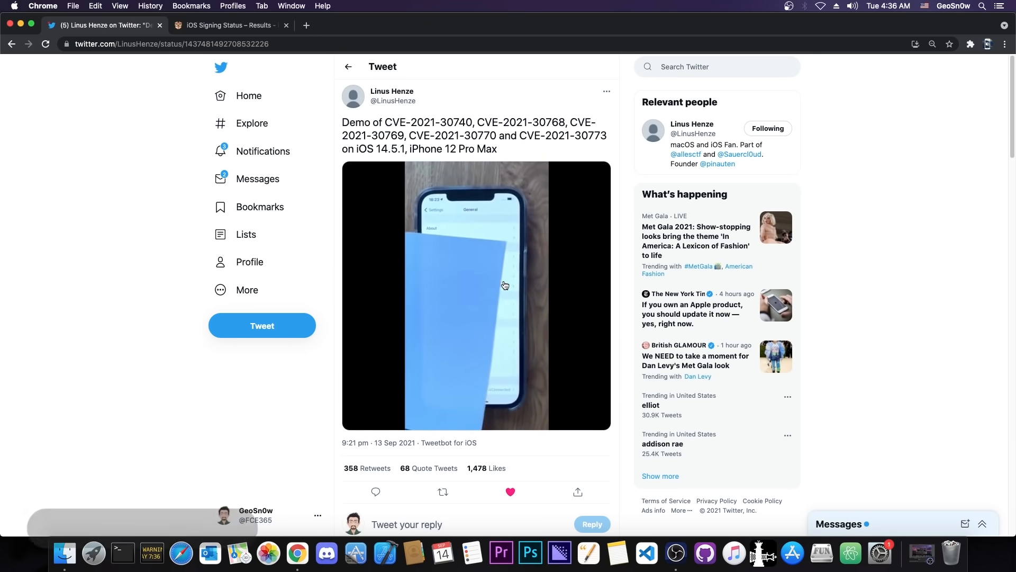
click(476, 296)
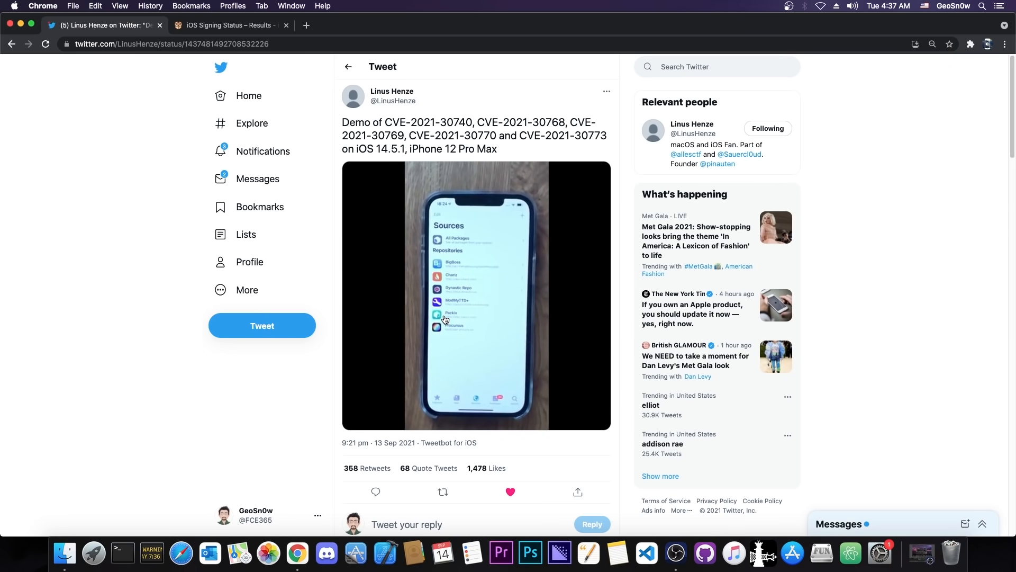
click(477, 295)
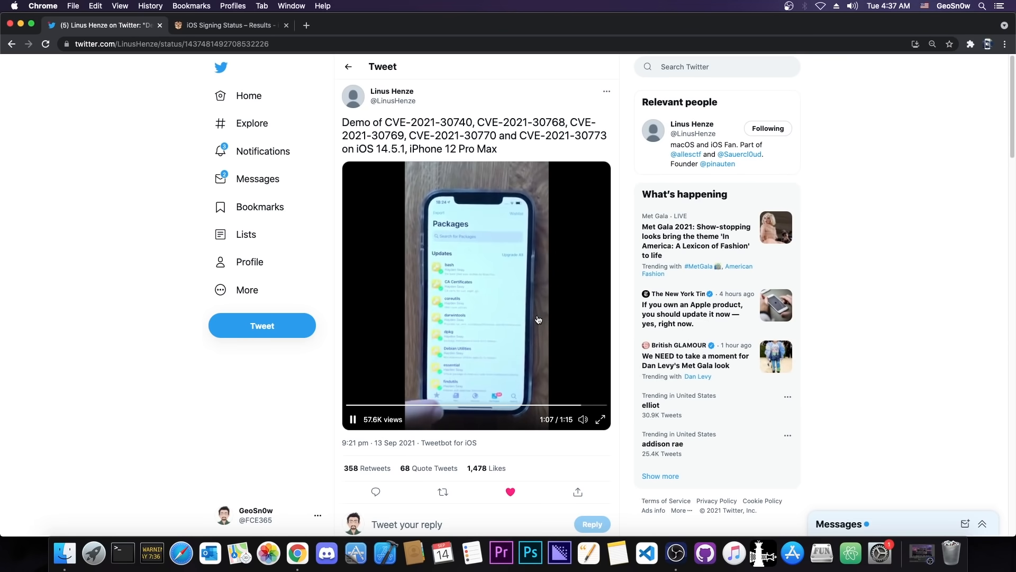
click(353, 419)
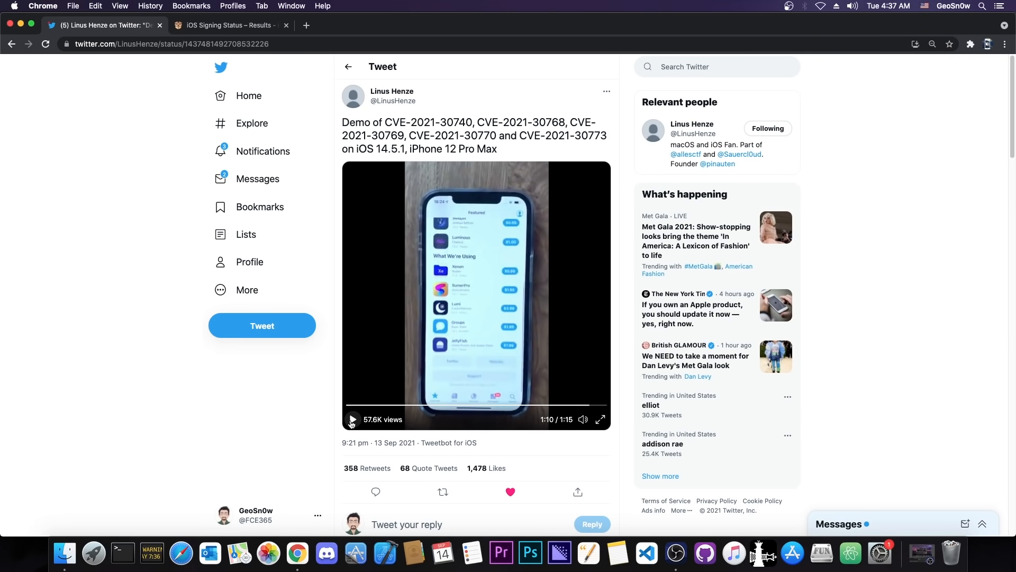
mouse_move(392, 91)
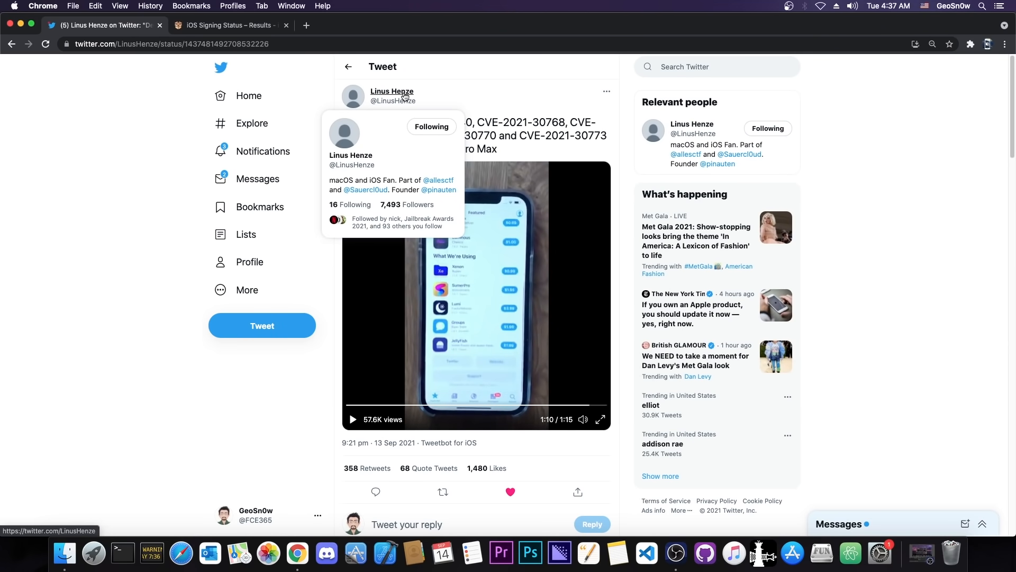
- Switch to the iDevice Central iOS signing status results page
click(227, 25)
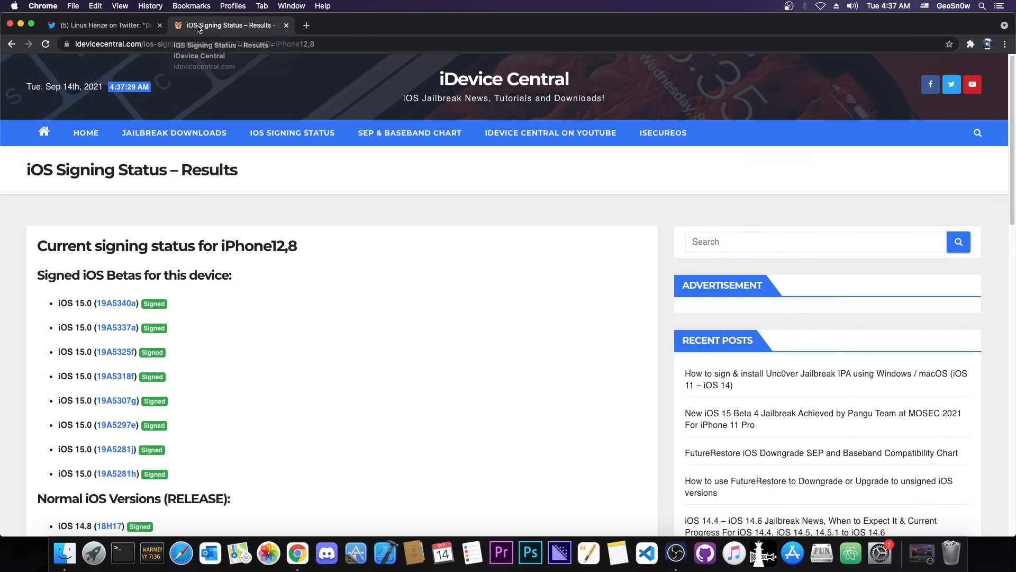
- Review the iPhone12,8 signing list (iOS 14.8 and 14.7.1 signed) and follow the 18C66 firmware link
scroll(down, 3)
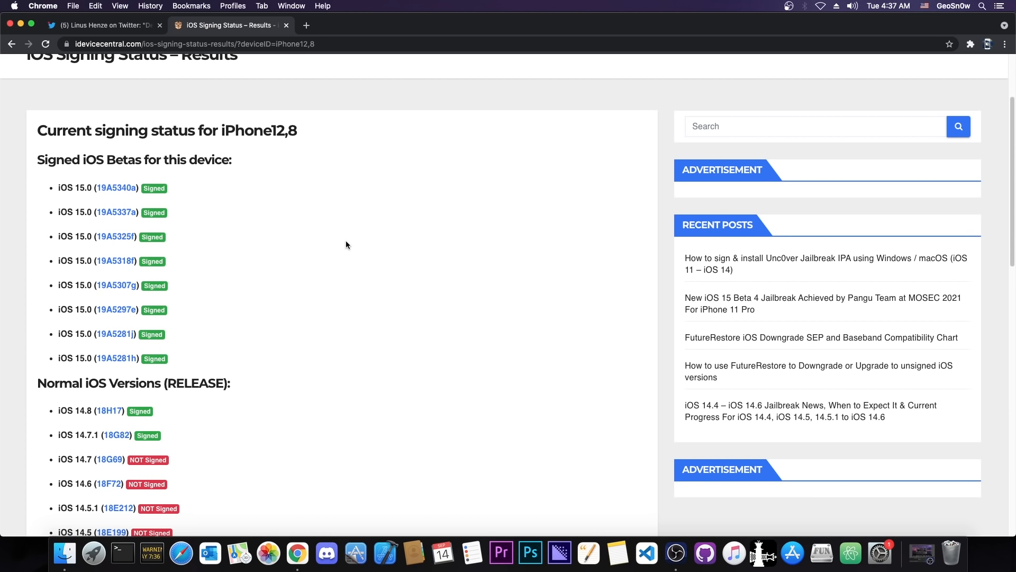
scroll(down, 3)
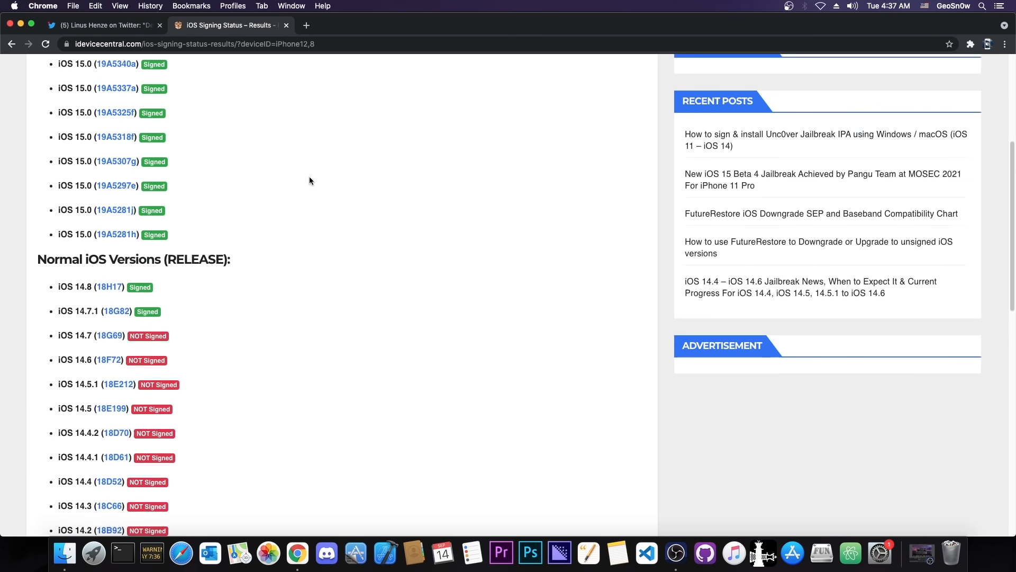
scroll(down, 3)
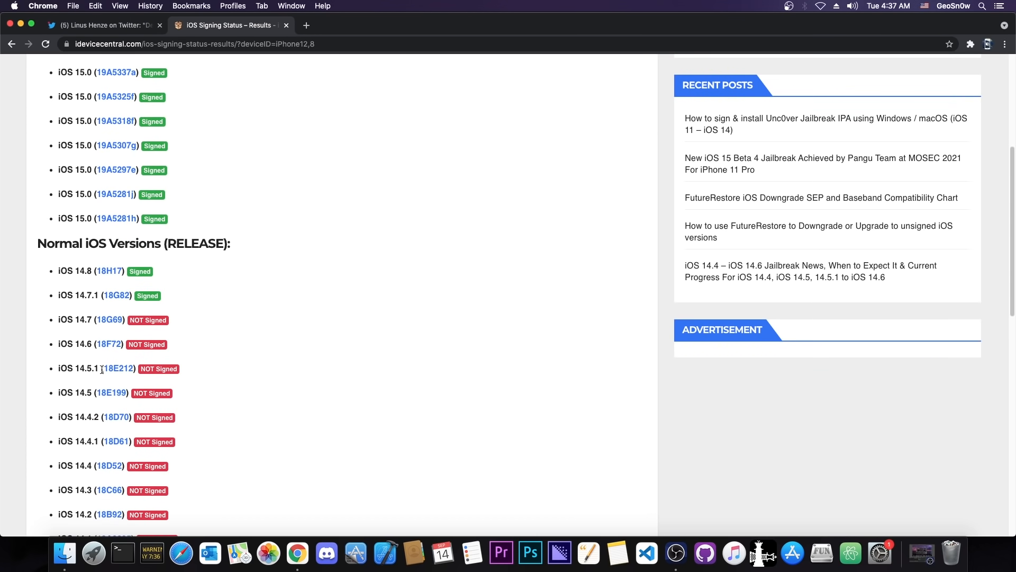
mouse_move(98, 418)
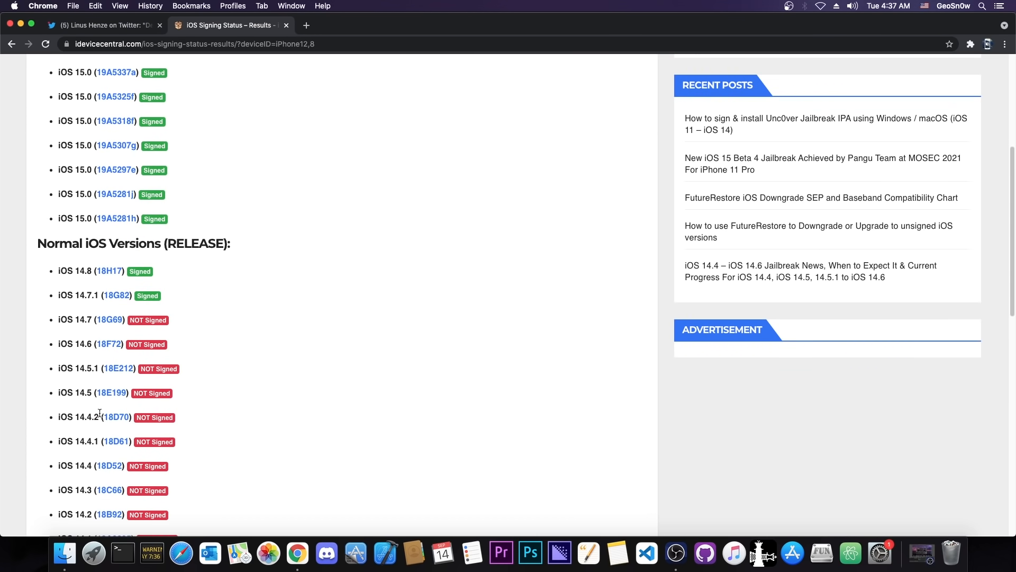
scroll(down, 3)
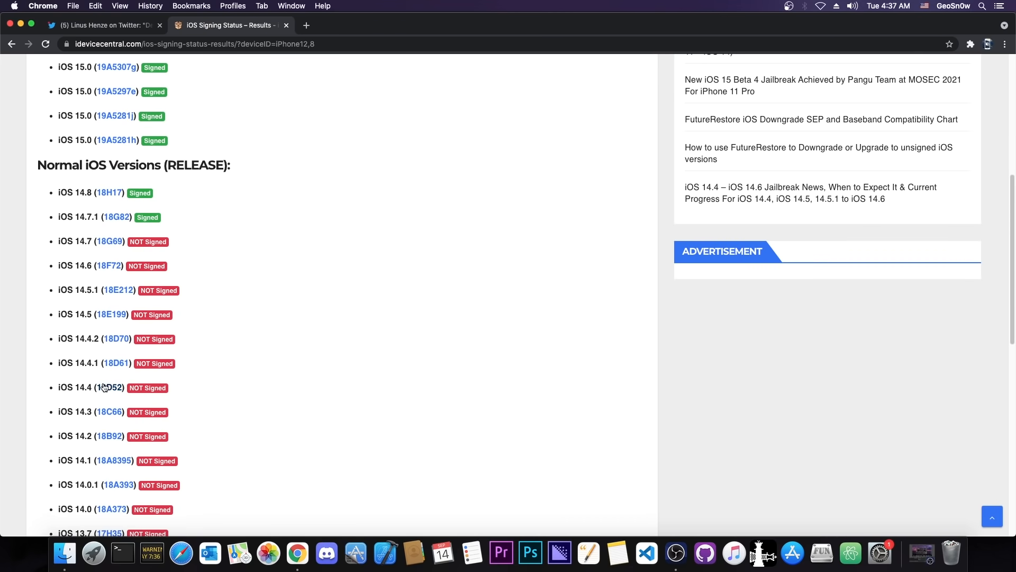
scroll(down, 3)
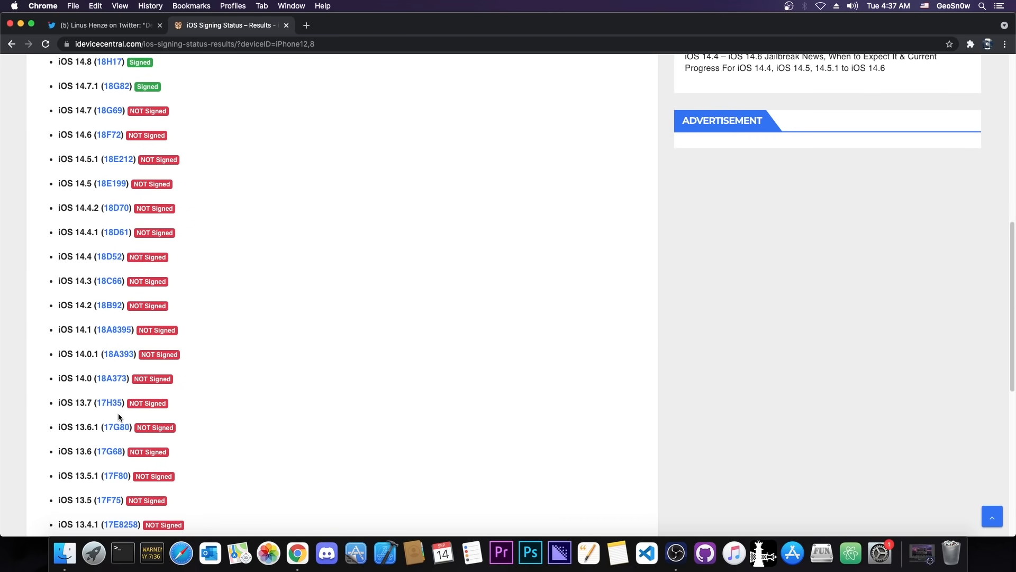
scroll(up, 3)
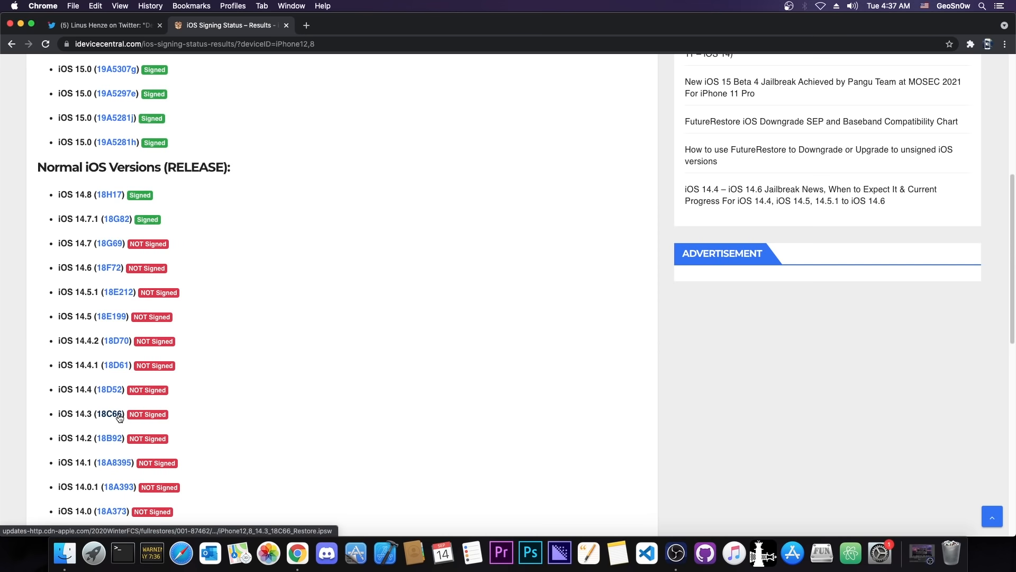
click(100, 25)
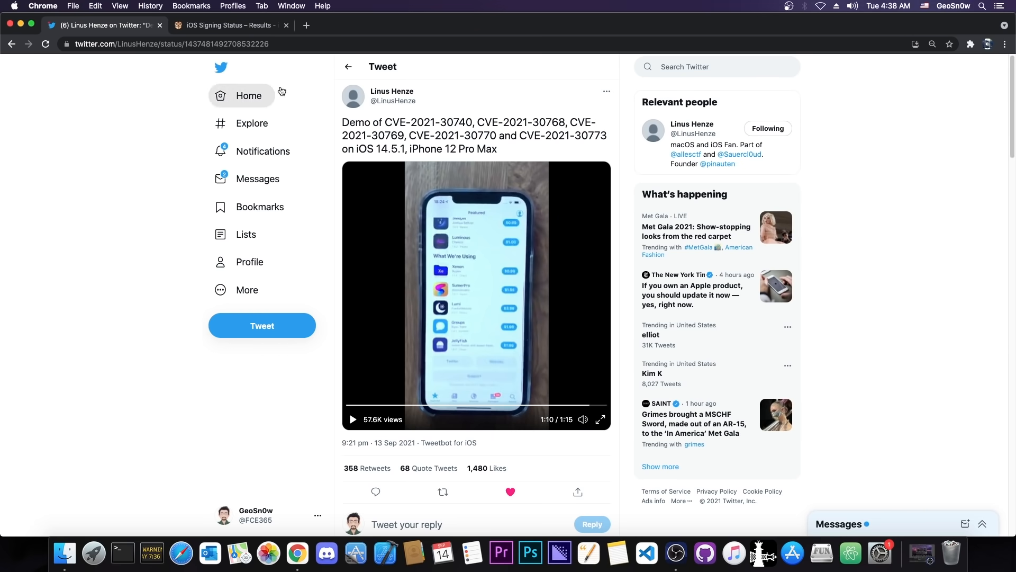
mouse_move(491, 292)
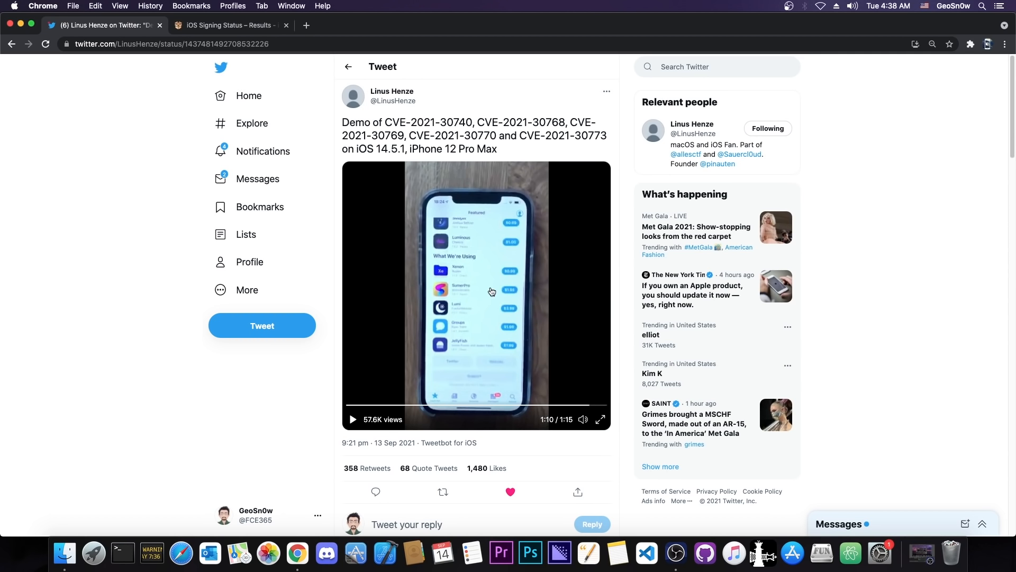
mouse_move(490, 289)
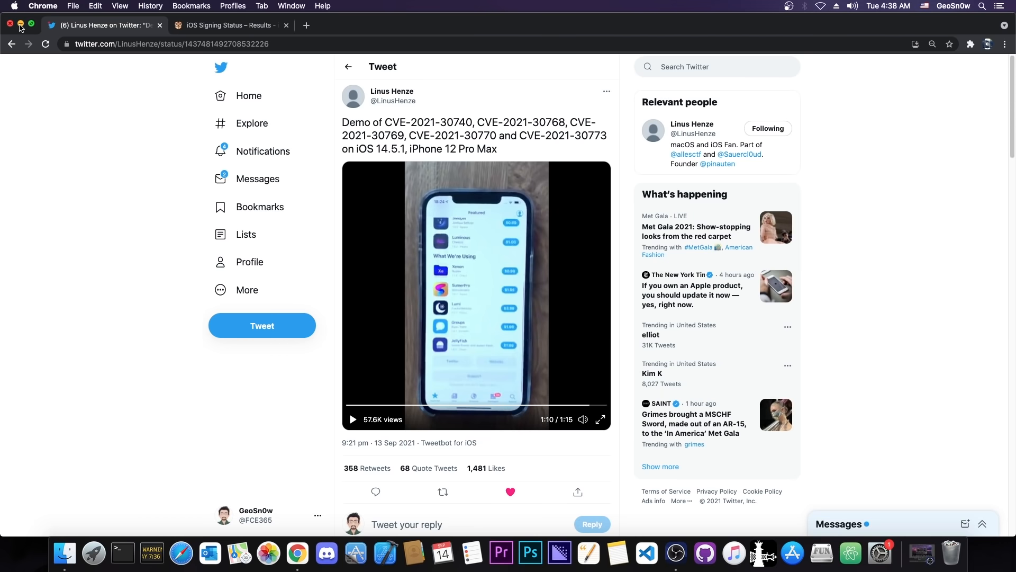
- Minimize the Chrome window with the tweet, leaving the macOS desktop visible
click(10, 24)
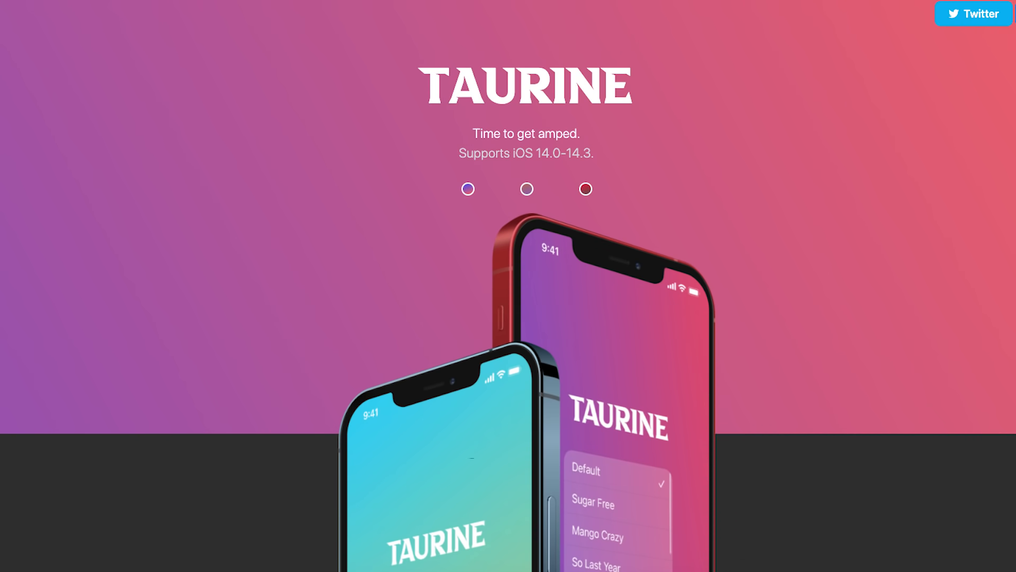
scroll(down, 3)
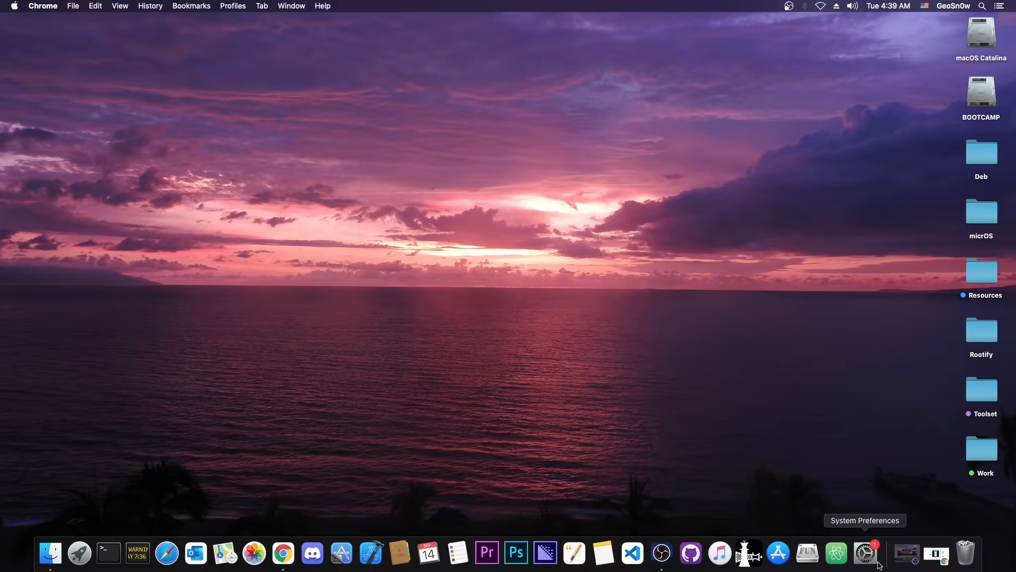
- Restore the minimized Chrome window from the Dock to show the exploit demo tweet
click(282, 552)
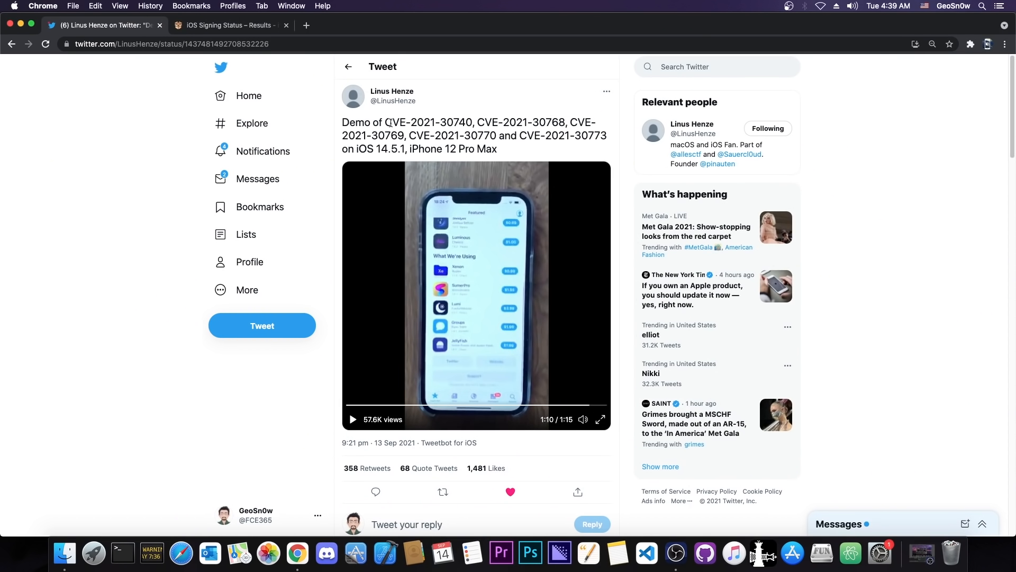
mouse_move(484, 192)
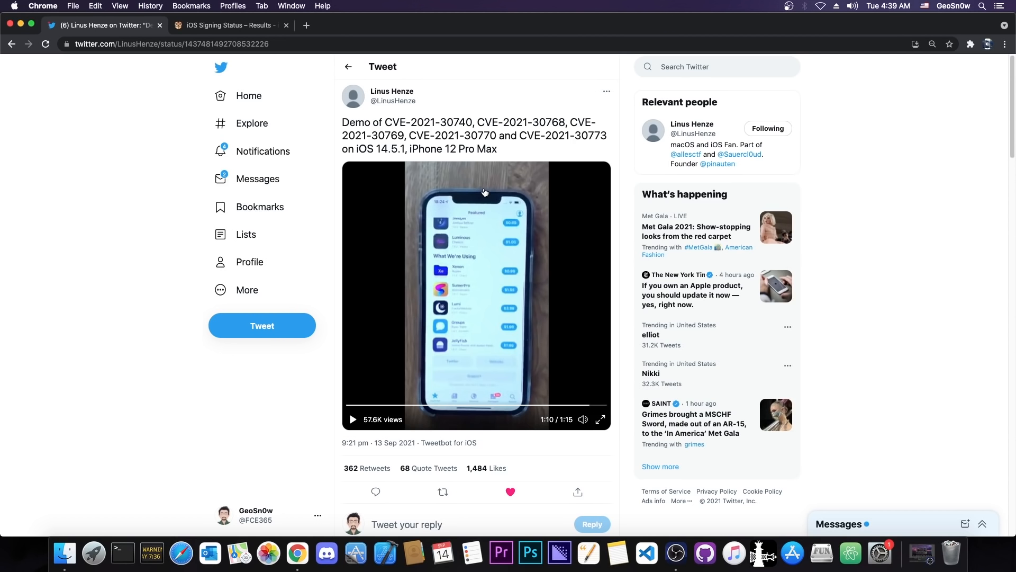
mouse_move(21, 34)
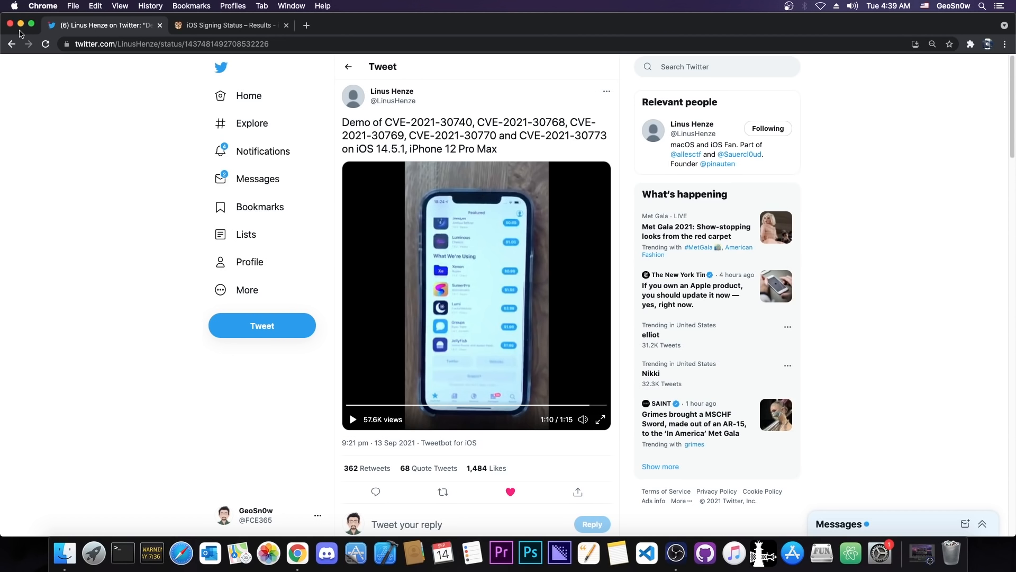
- Minimize Chrome again and select items on the Finder desktop
click(20, 25)
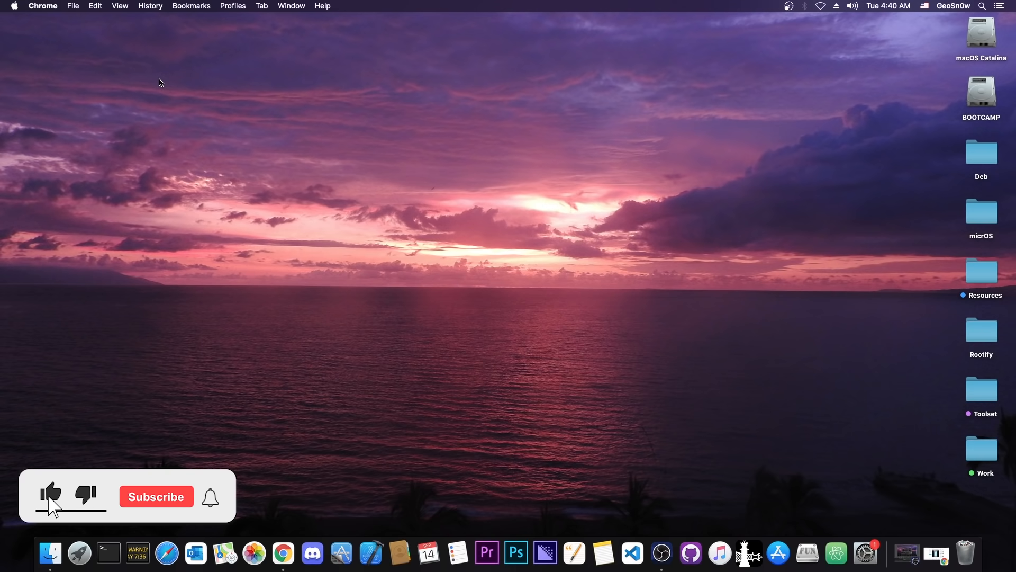
click(156, 496)
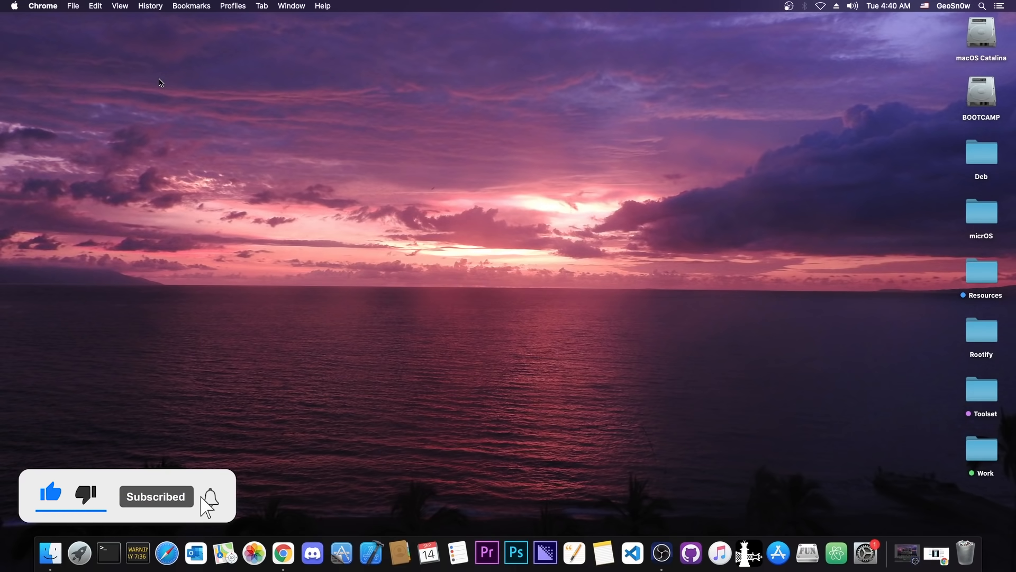
click(209, 496)
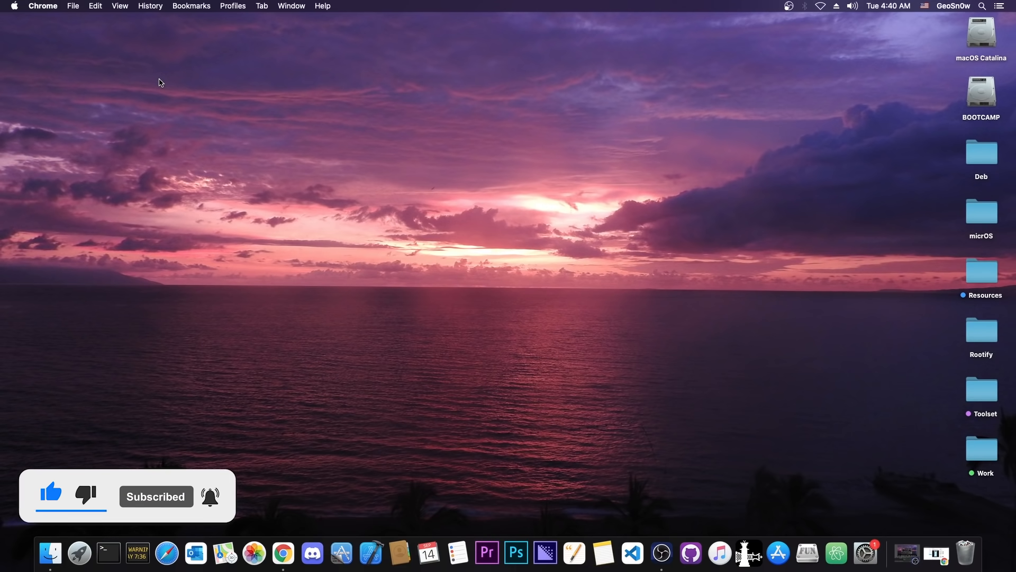